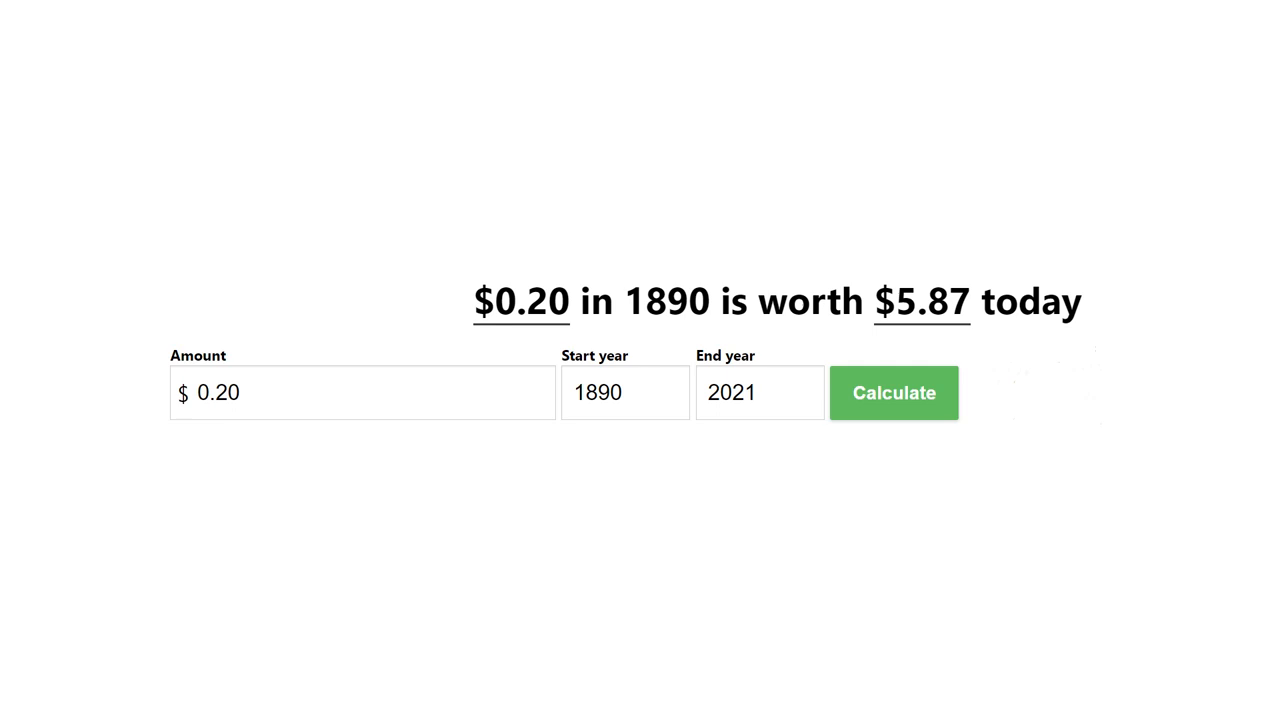
Click away from the $5.87 result for $0.20 in 1890, leaving a blank page
click(893, 392)
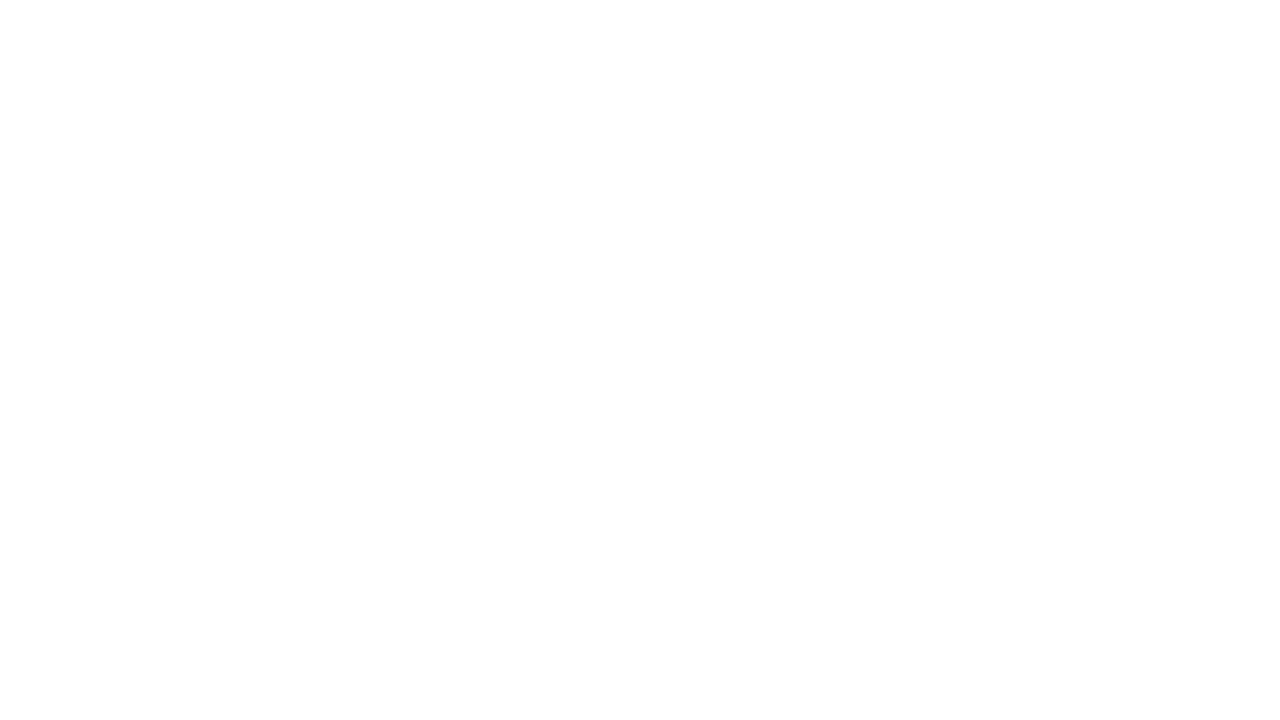